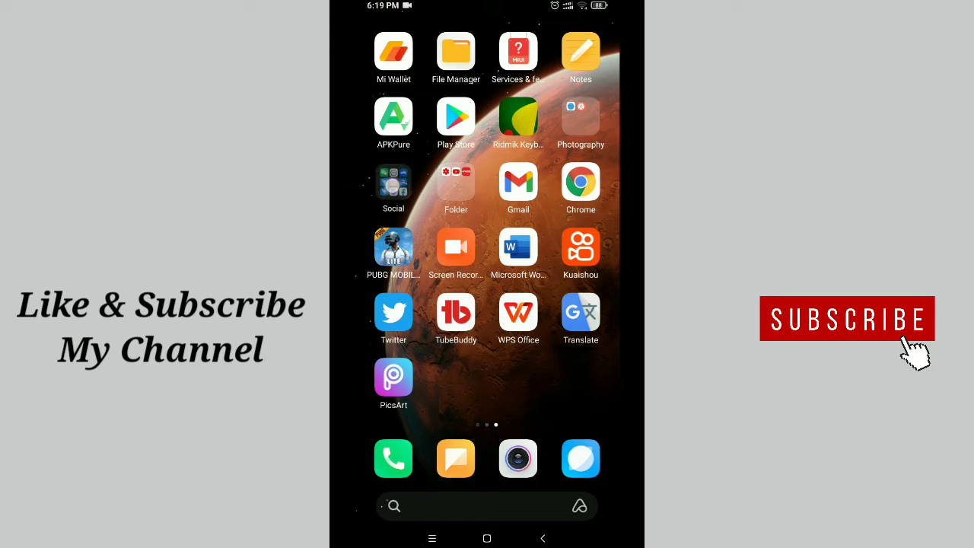
Step: Launch Facebook from the Social folder on the home screen
left_click(393, 182)
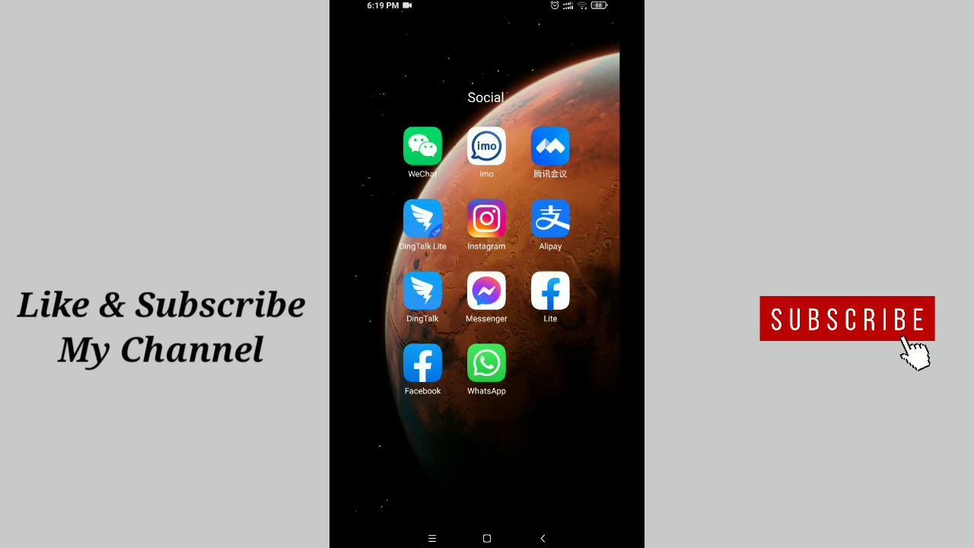
left_click(422, 364)
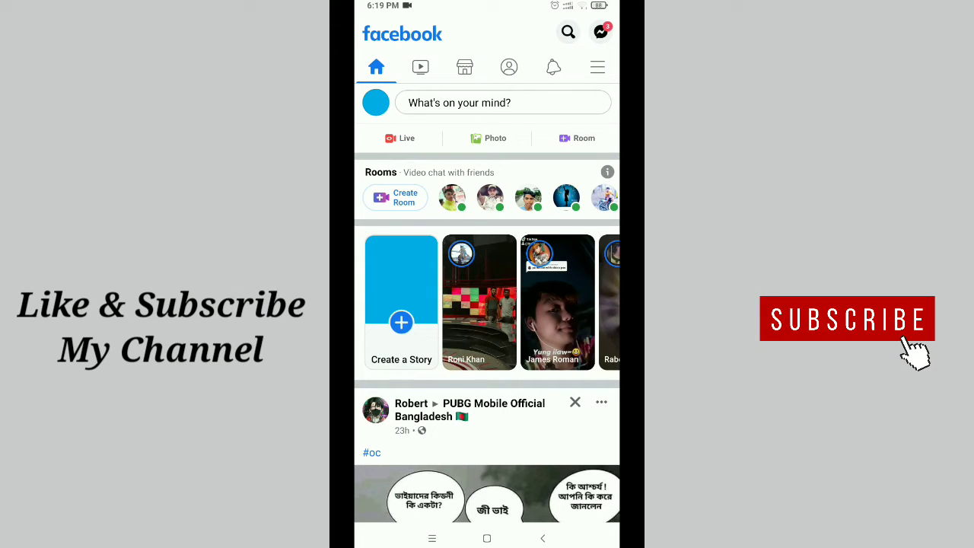
Step: Open the Facebook shortcuts menu and scroll through its list
left_click(597, 67)
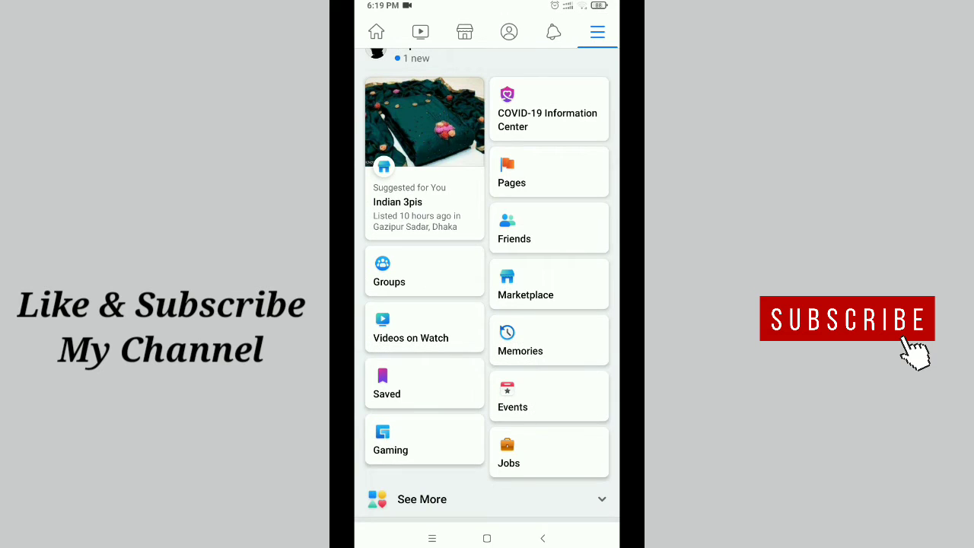
scroll("down", 3)
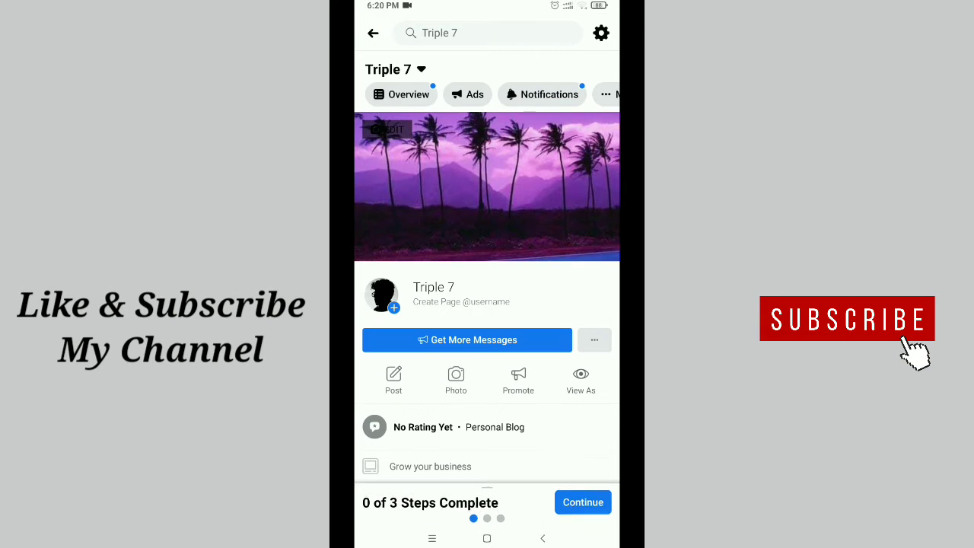
scroll("up", 3)
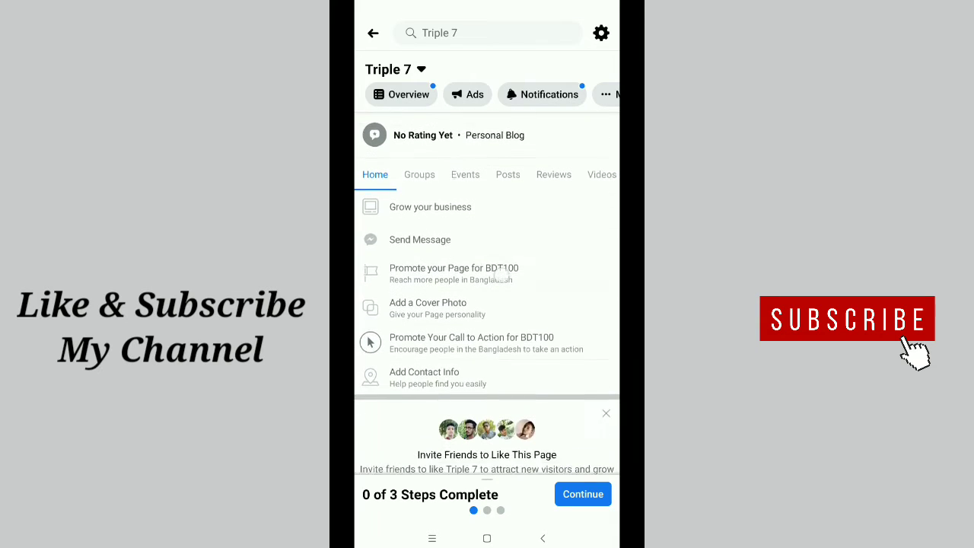
scroll("down", 3)
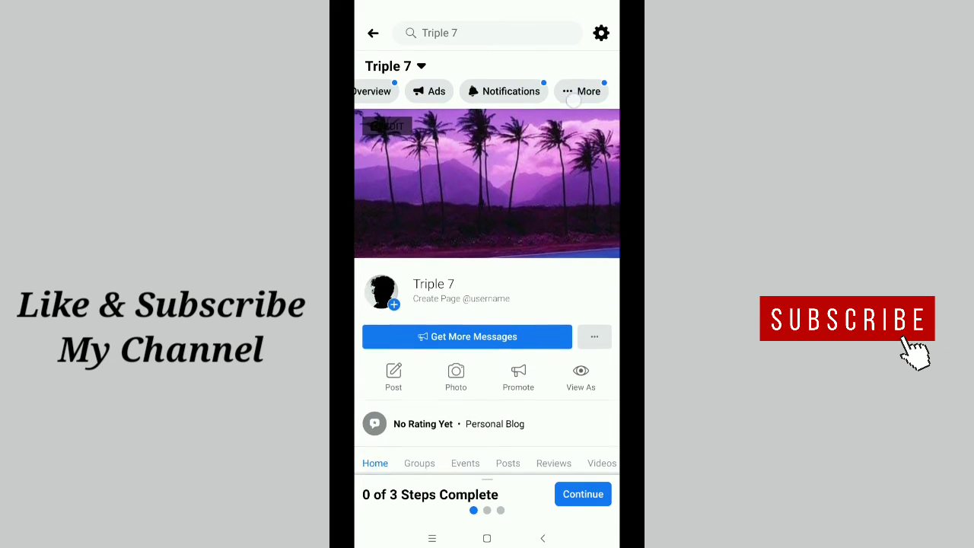
Step: Open the Page's More options and choose Edit Page Info for Triple 7
left_click(582, 92)
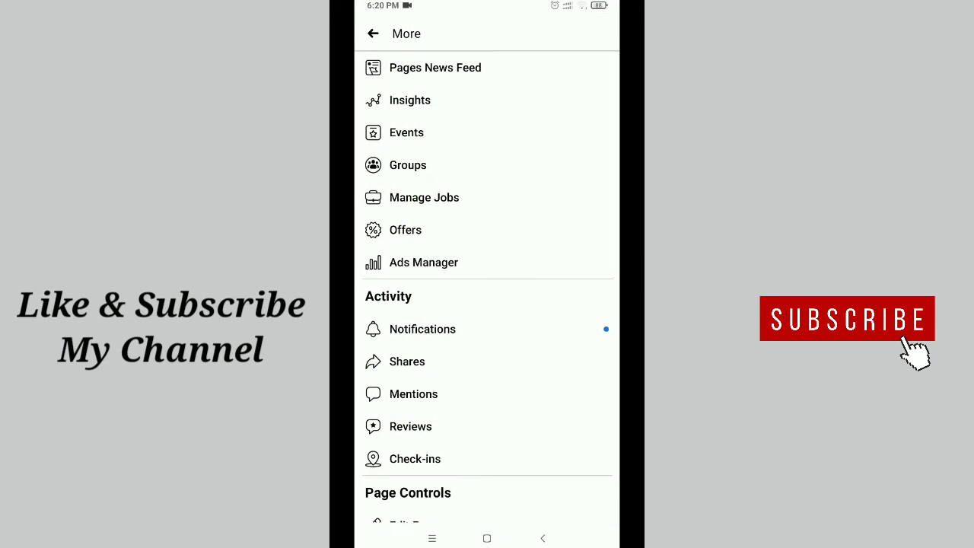
scroll("up", 3)
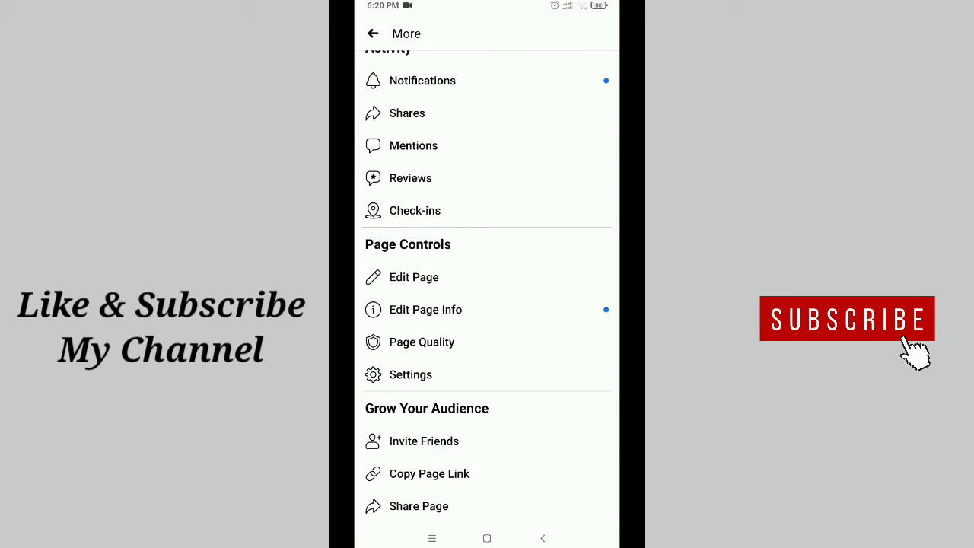
scroll("up", 3)
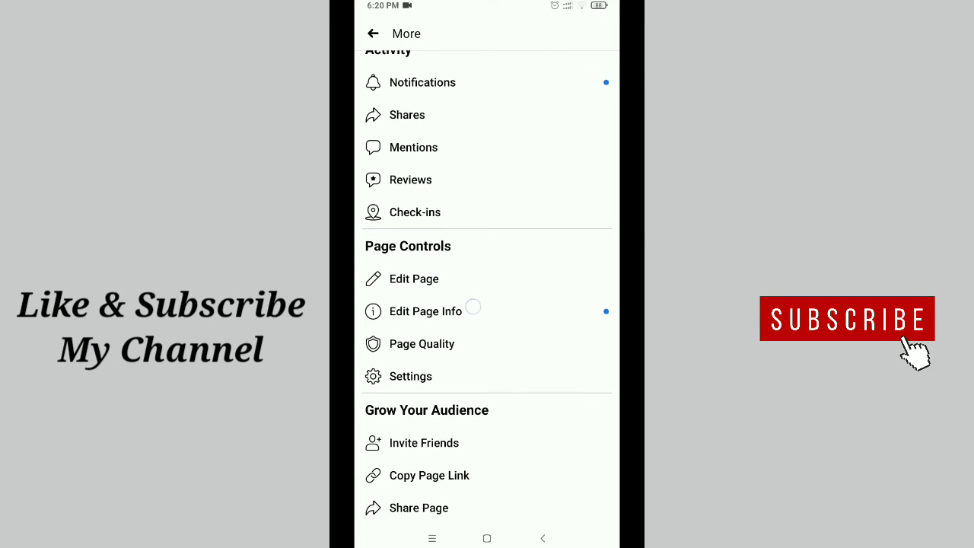
left_click(426, 312)
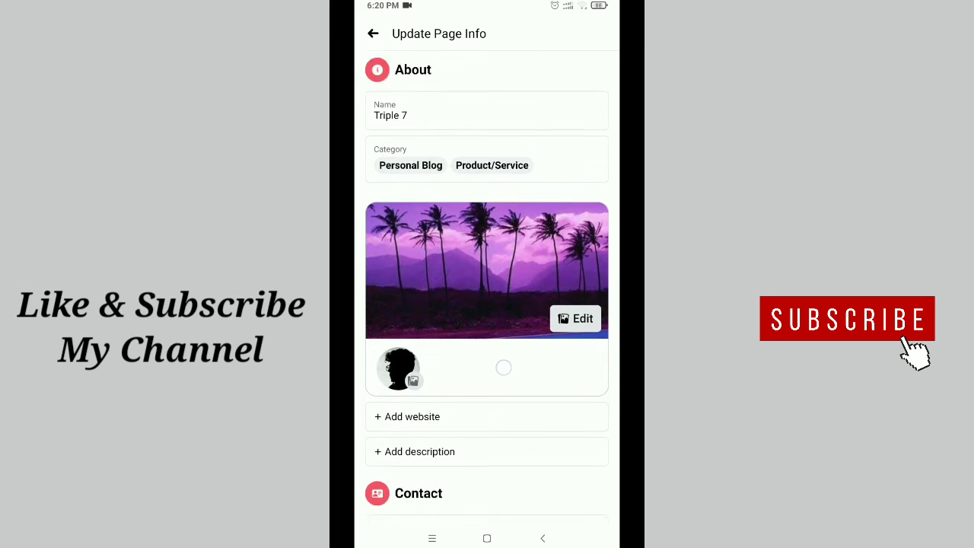
Step: Scroll the Update Page Info screen to reach the website option
scroll("down", 3)
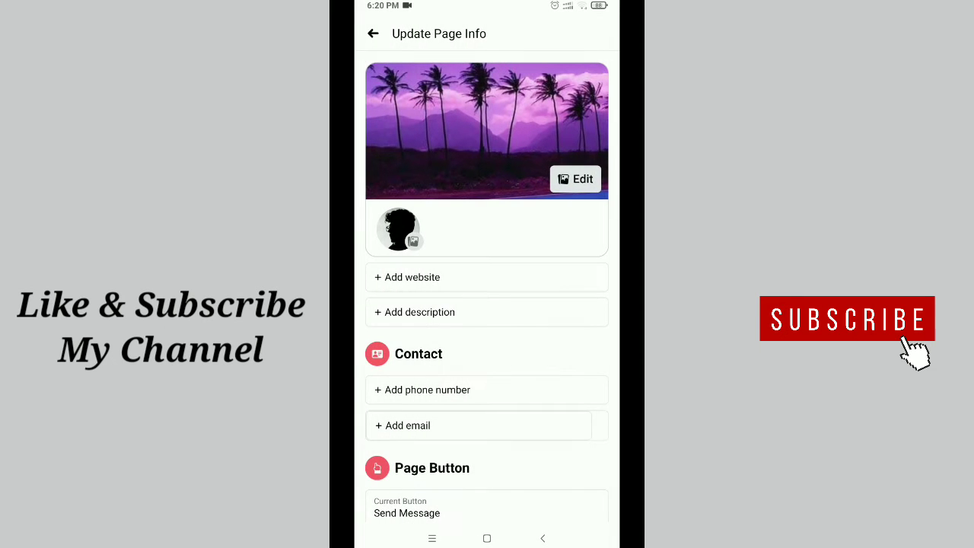
scroll("up", 3)
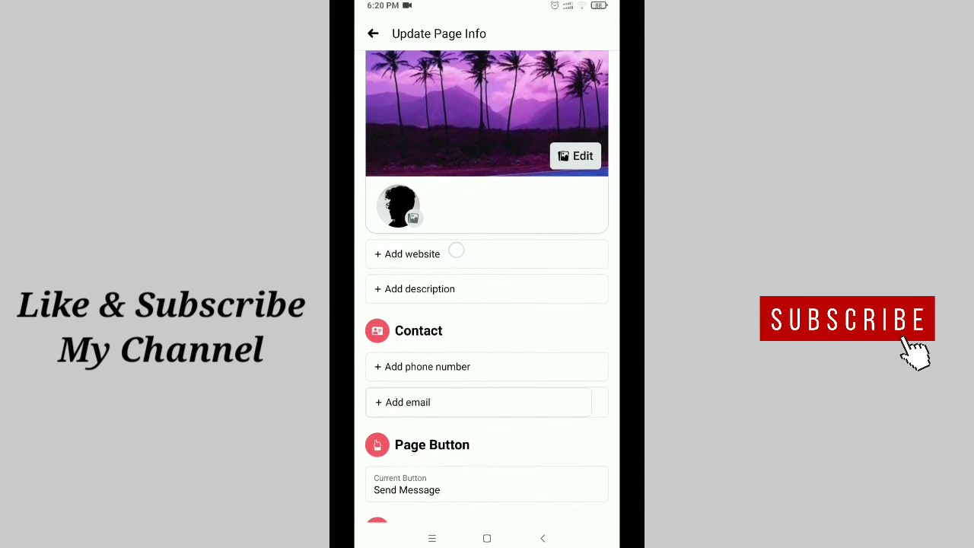
scroll("down", 3)
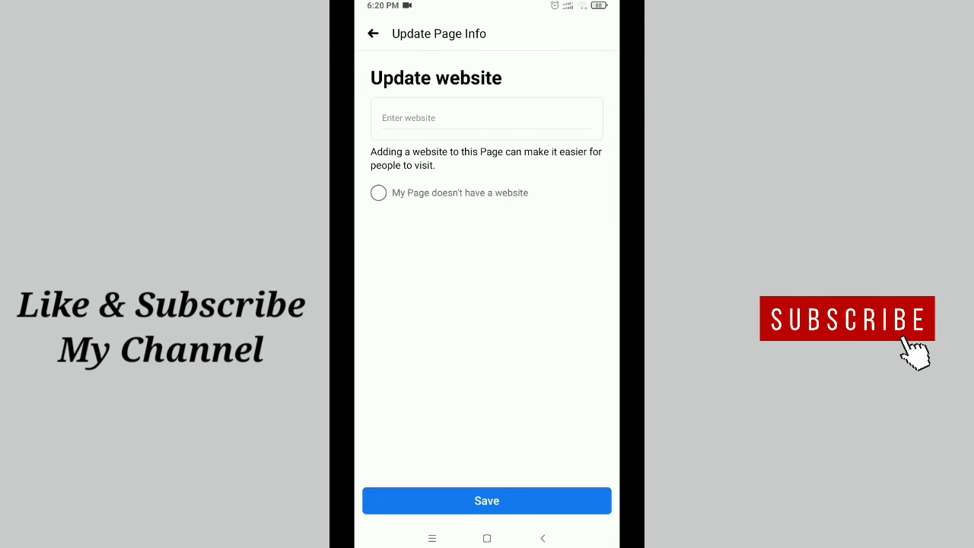
left_click(486, 118)
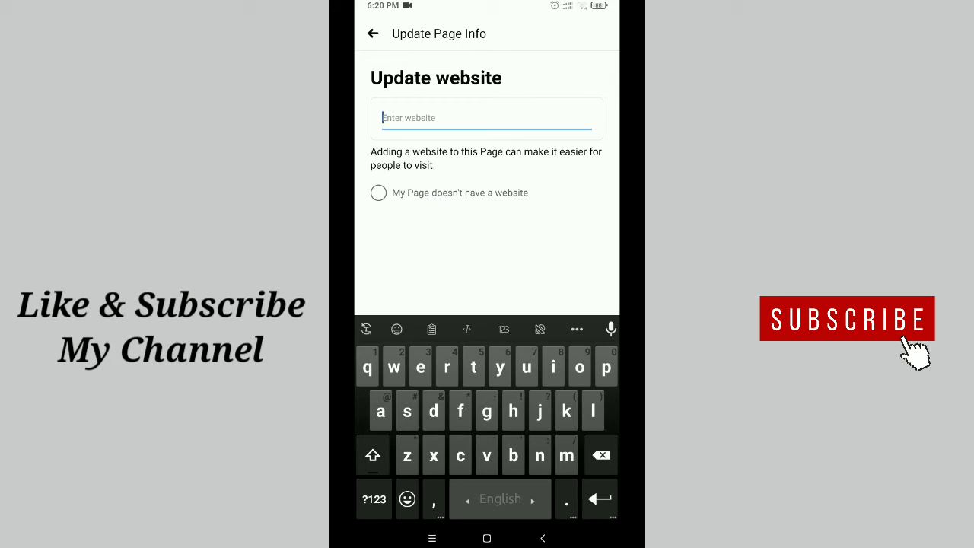
left_click(486, 118)
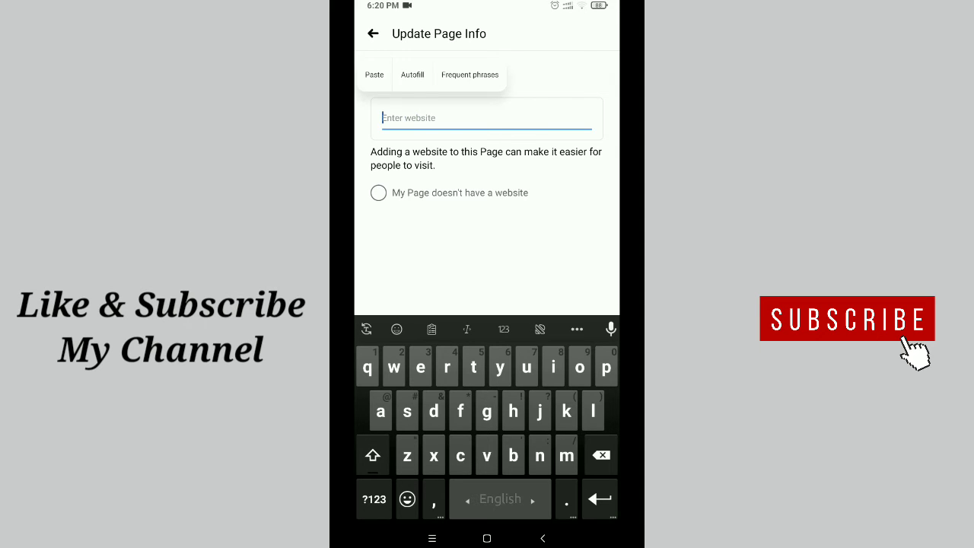
type("https://socialblade.com/youtube/channel/UCuUzcAgS4QT3LE_au39IVRA")
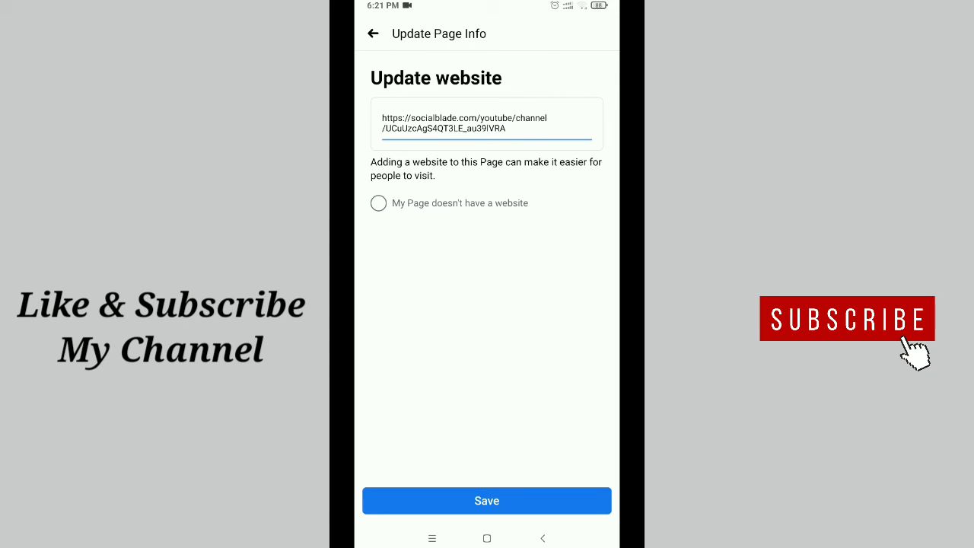
Step: Save the Social Blade link as the Triple 7 Page's website
left_click(487, 500)
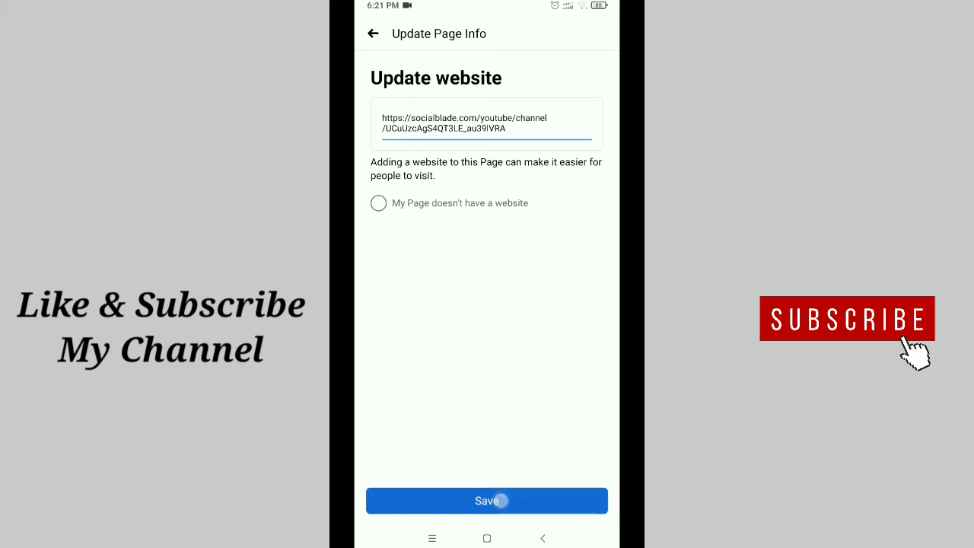
left_click(486, 501)
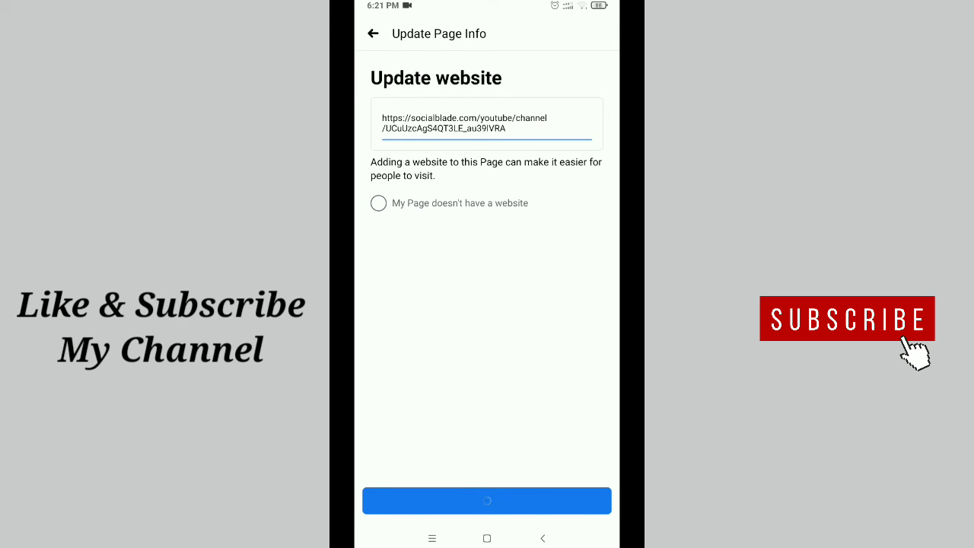
left_click(486, 500)
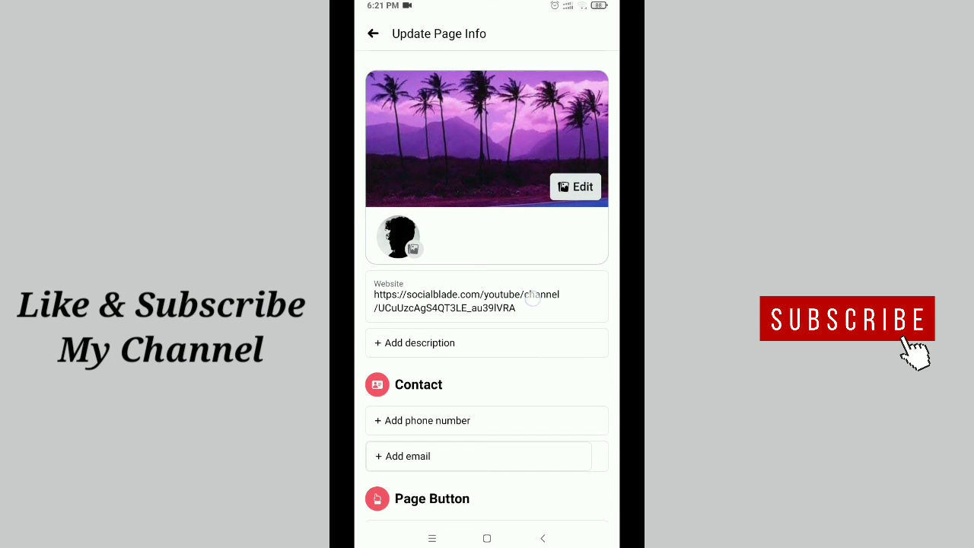
scroll("up", 3)
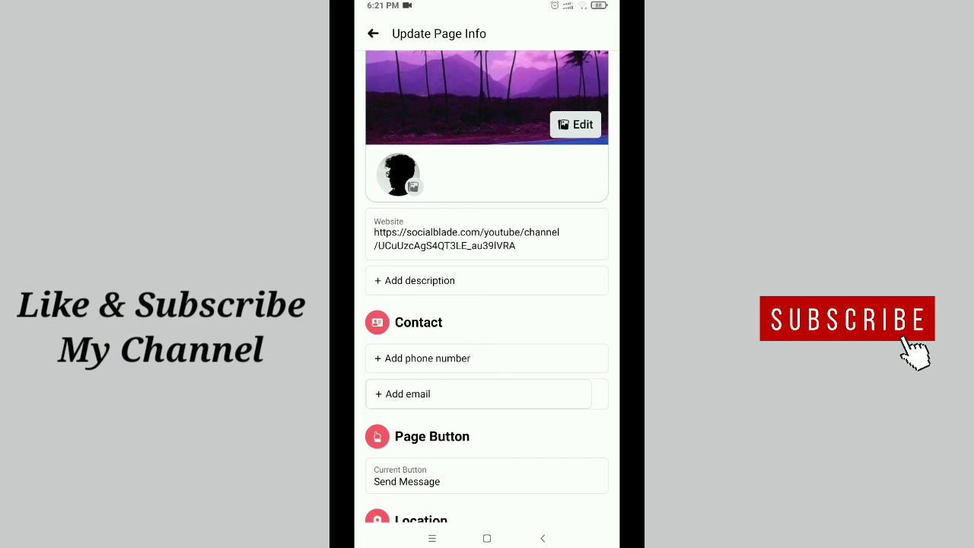
scroll("up", 3)
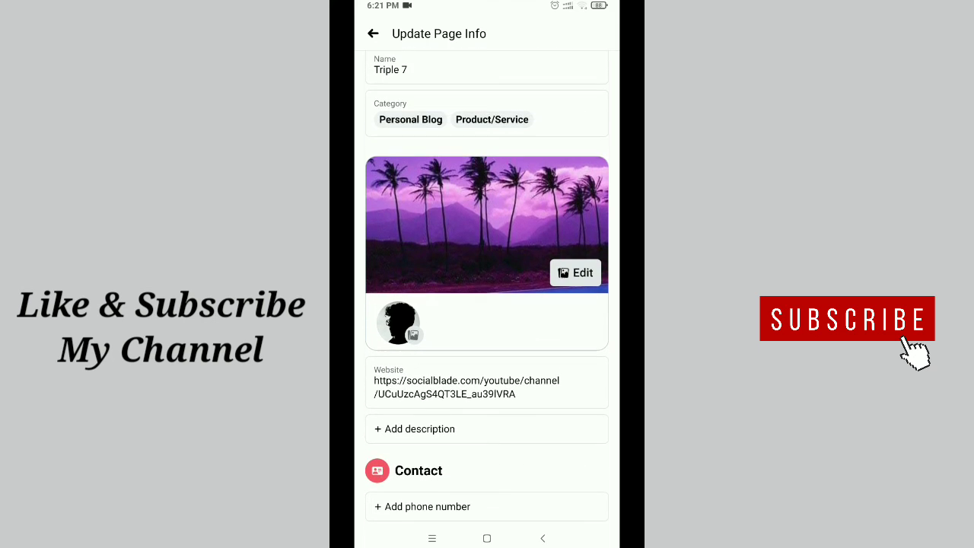